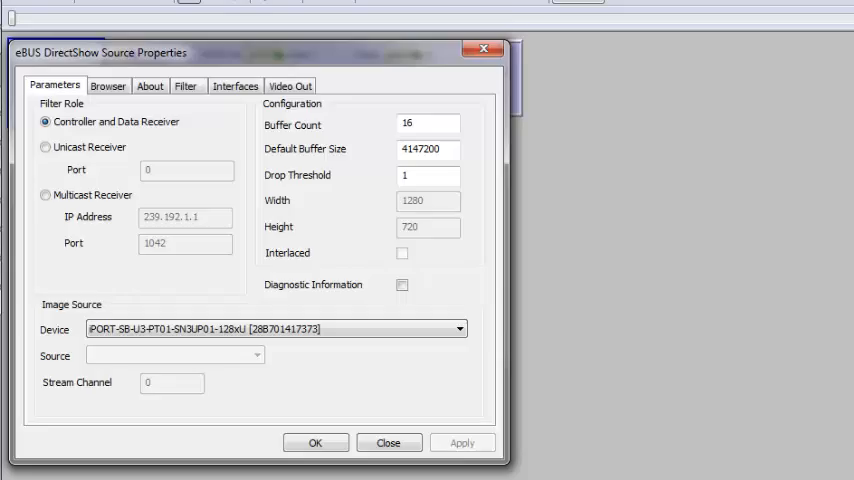
- Confirm the eBUS DirectShow Source properties with OK to return to the MyTest1.mp4 encoding graph
left_click(388, 442)
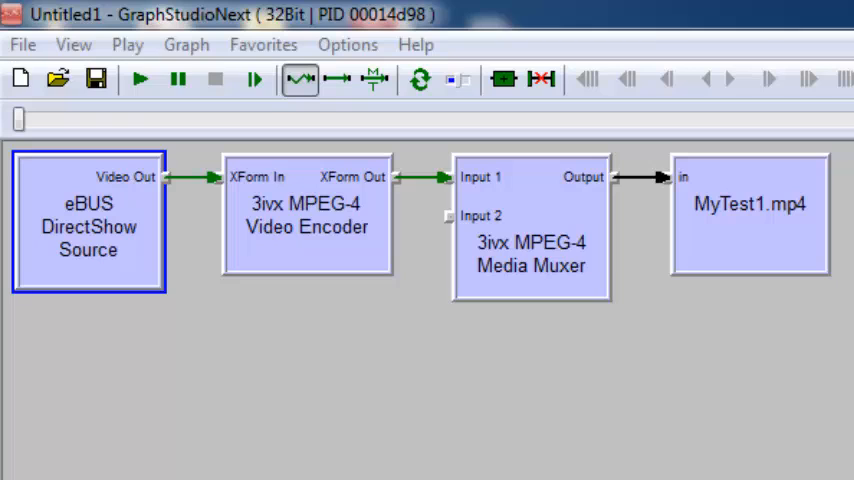
- Run the graph to record the camera feed into MyTest1.mp4 in the TestVideo folder
left_click(140, 80)
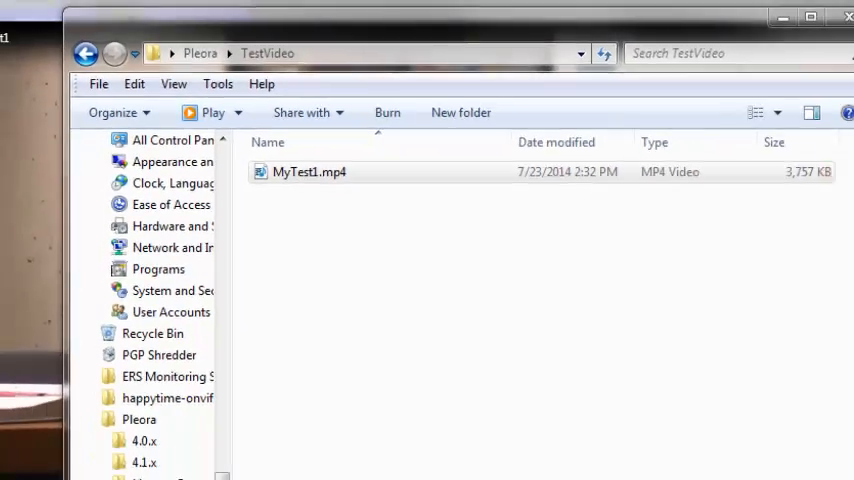
double_click(308, 172)
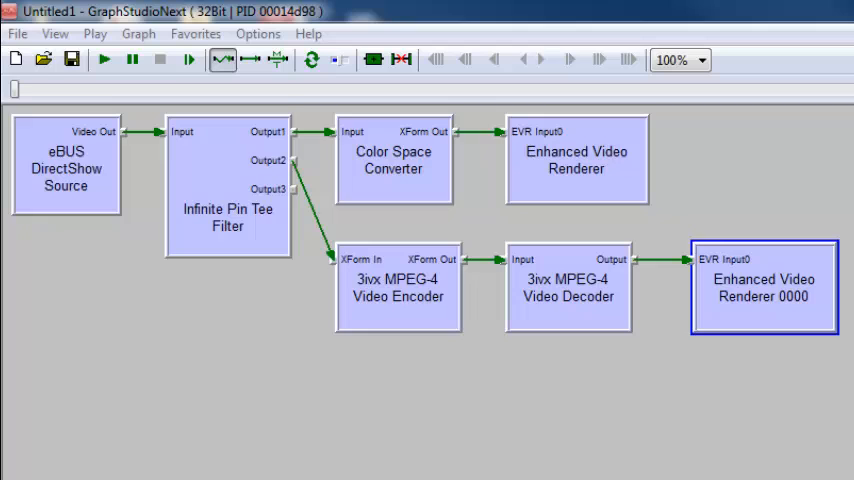
- Run the split graph so raw and 3ivx-encoded camera video play side by side
left_click(104, 60)
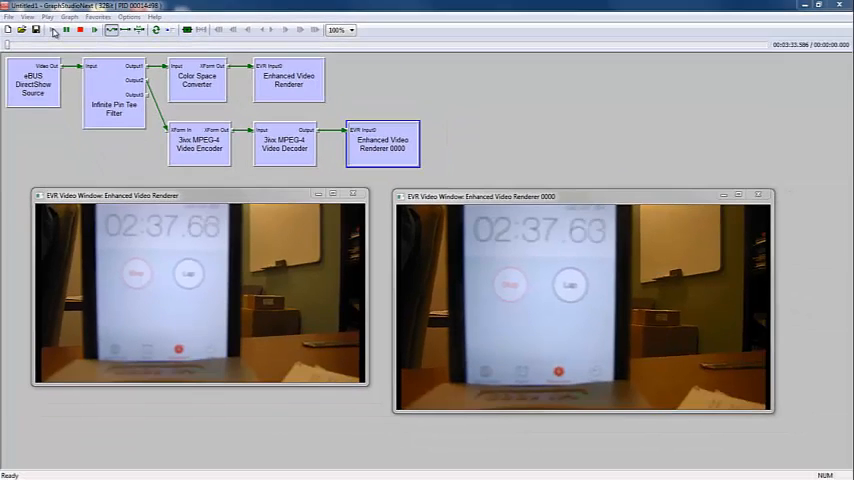